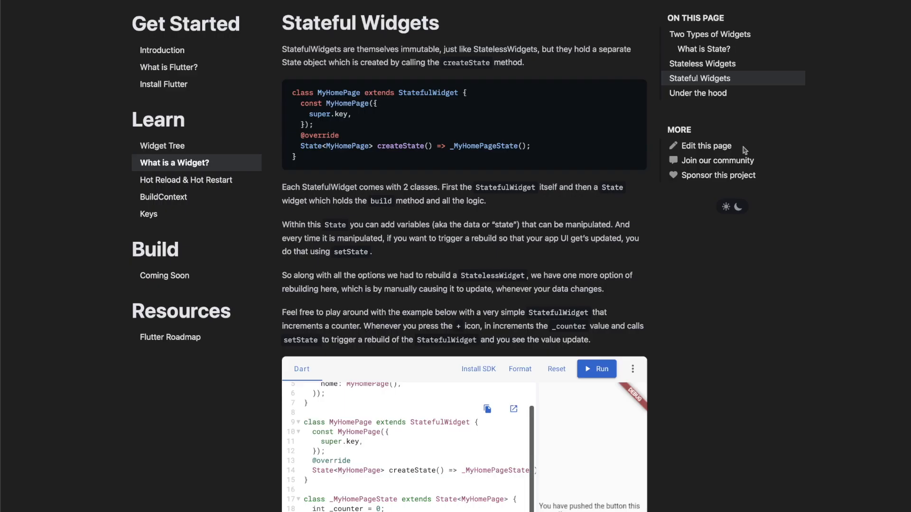
scroll("down", 3)
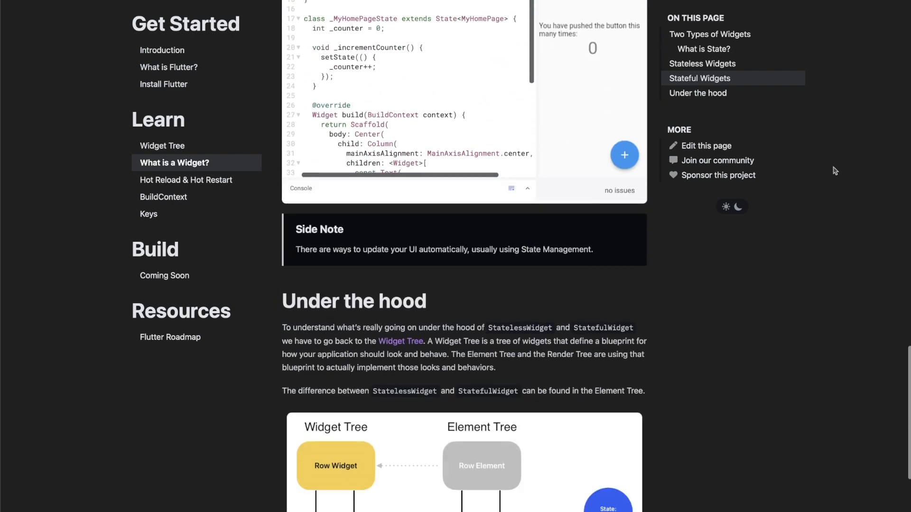
scroll("down", 3)
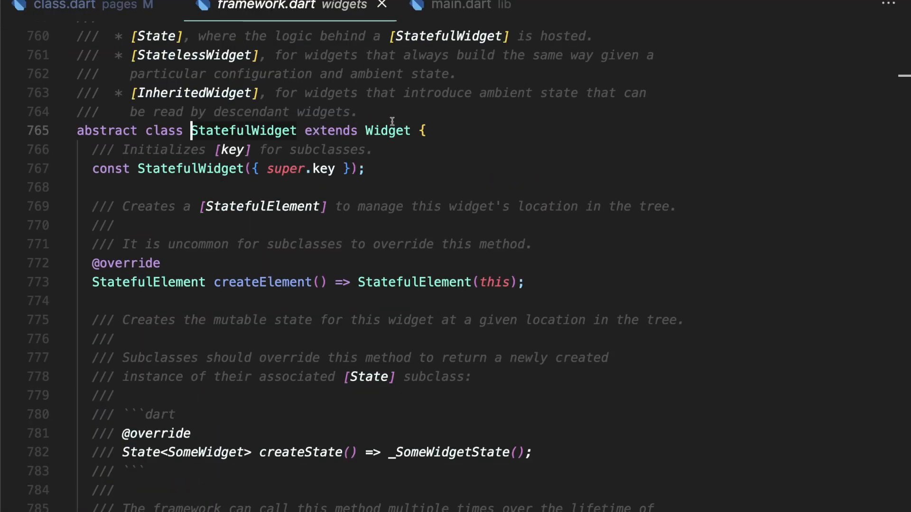
mouse_move(415, 283)
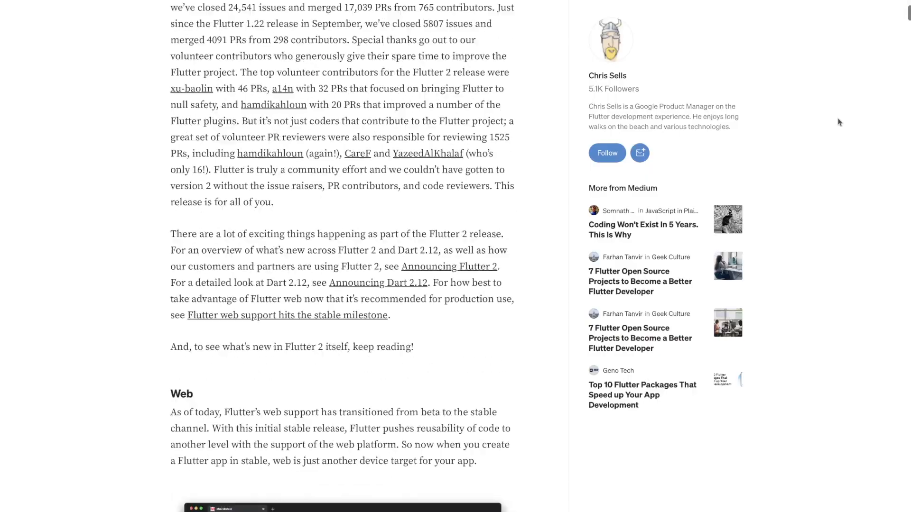
scroll("down", 3)
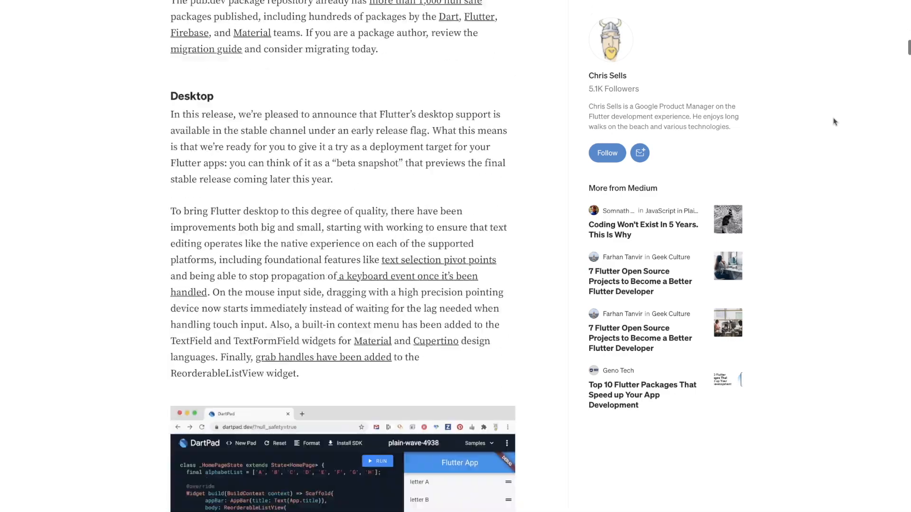
scroll("down", 3)
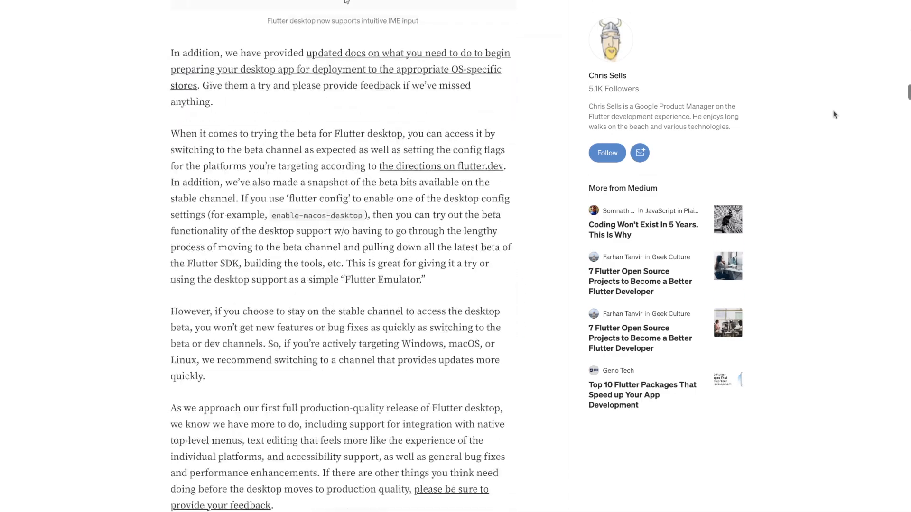
scroll("down", 3)
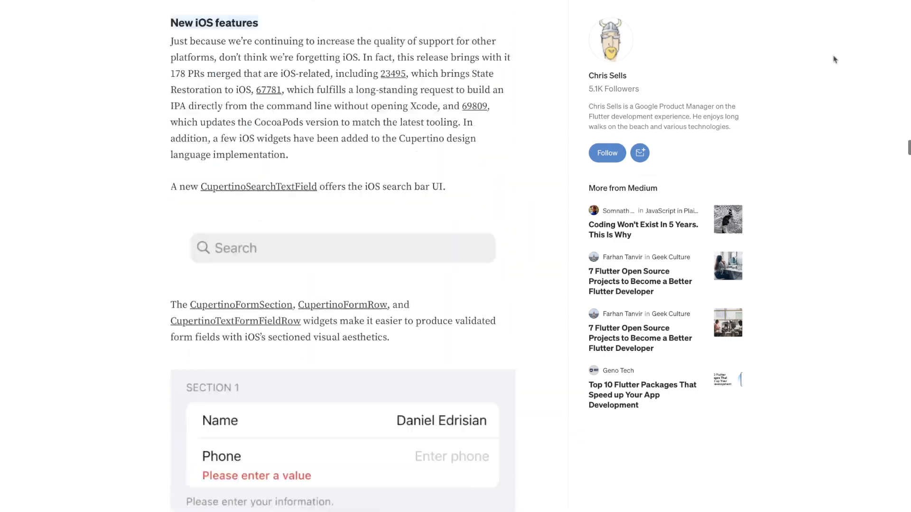
scroll("down", 3)
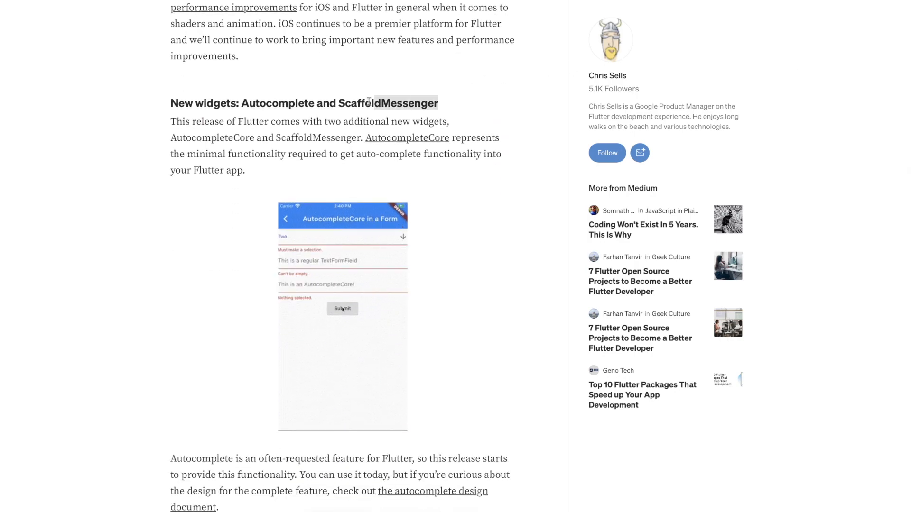